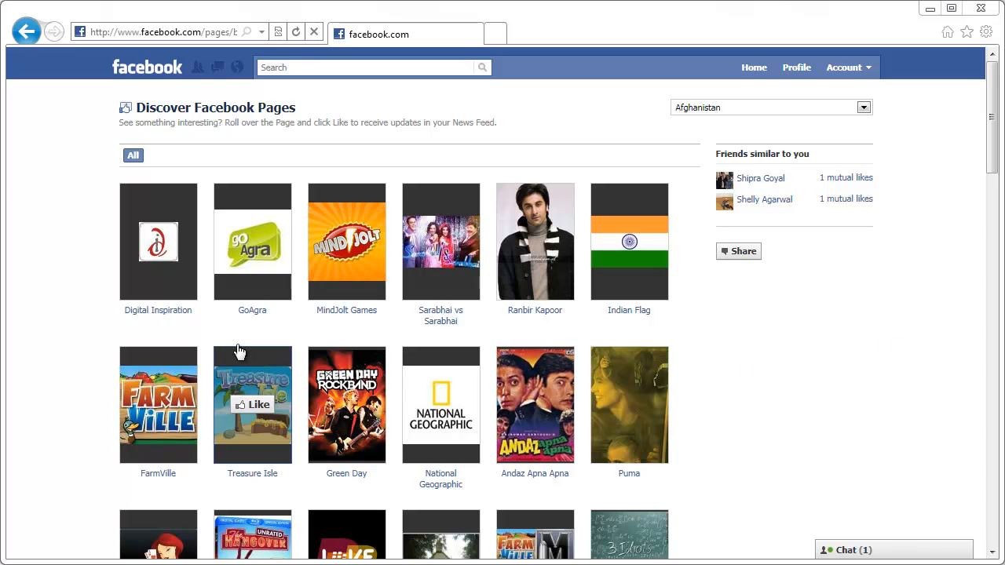
mouse_move(158, 311)
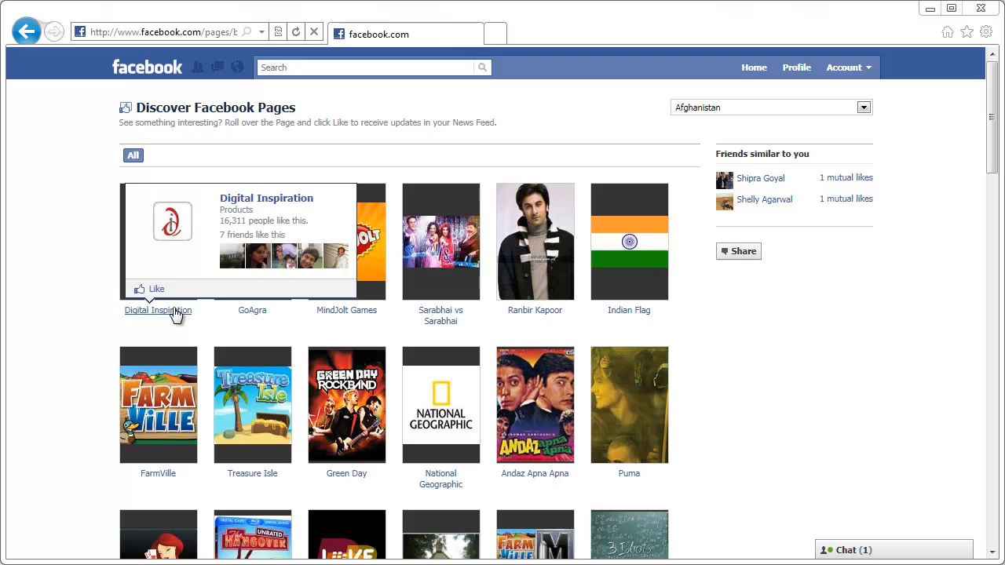
Step: Open the Digital Inspiration fan page from the Discover Pages grid
click(157, 311)
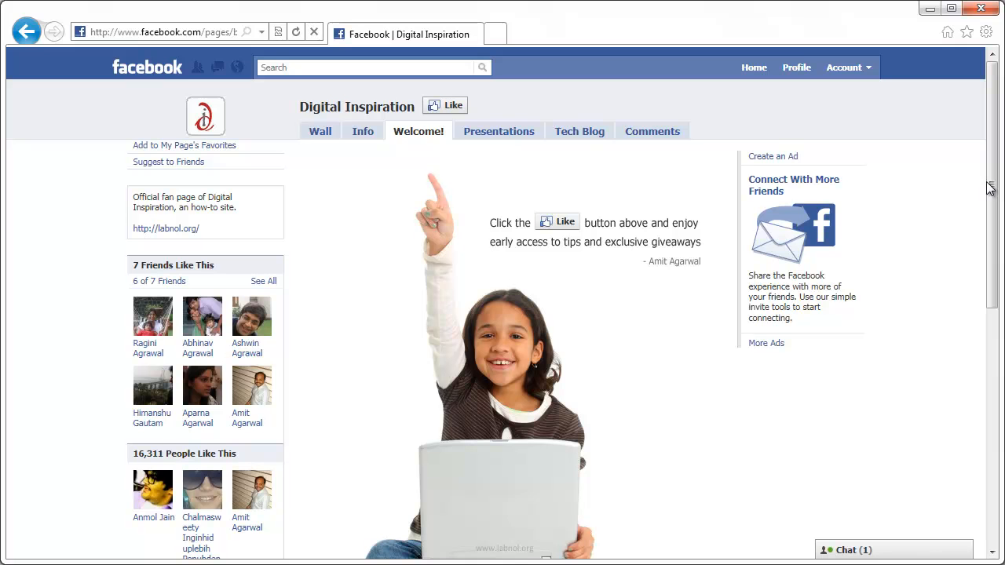
Step: Scroll down the Welcome tab to view its invitation to like the page
scroll(down, 3)
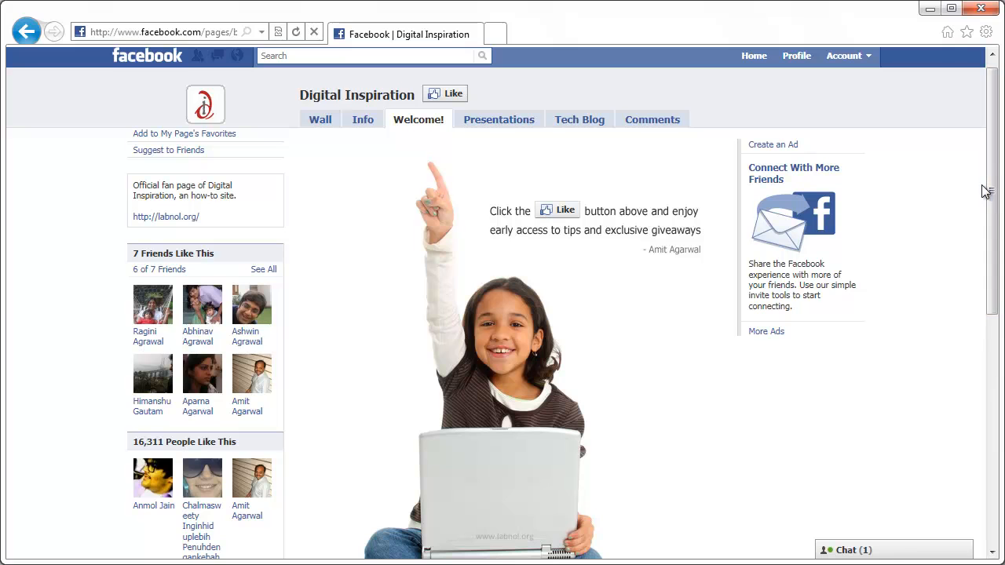
mouse_move(944, 230)
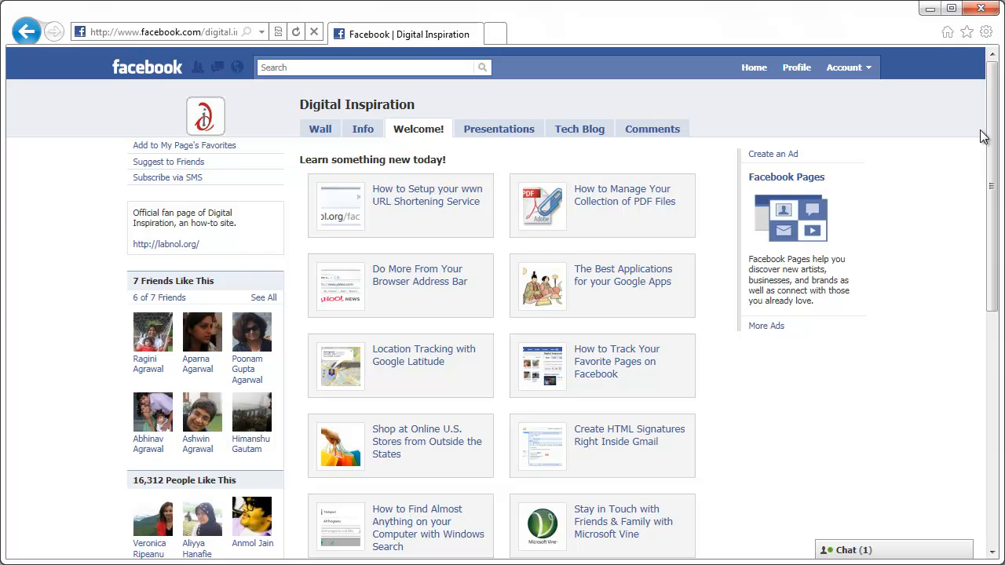
Step: Reload the Welcome tab for fresh articles, then show the Presentations videos
scroll(down, 3)
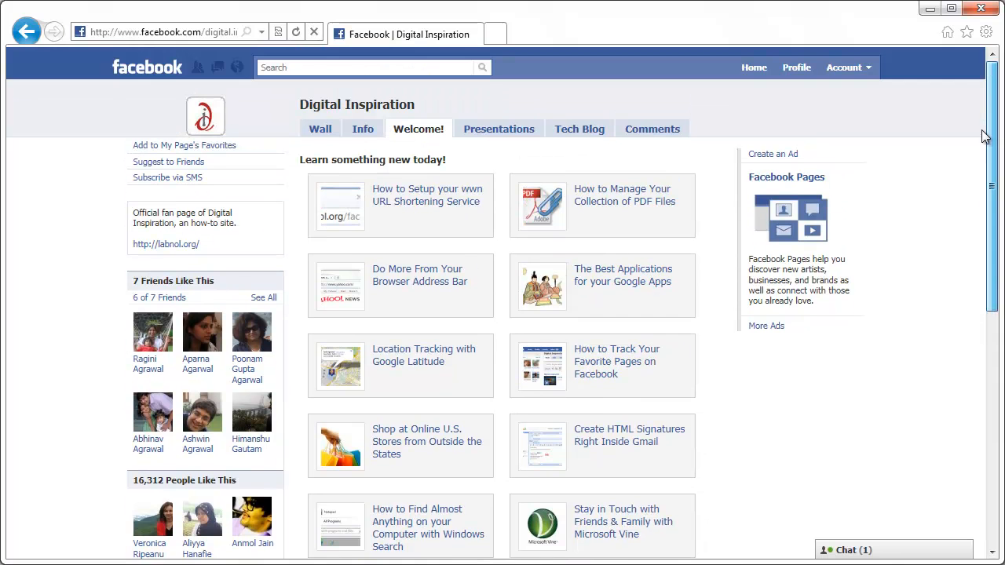
mouse_move(335, 121)
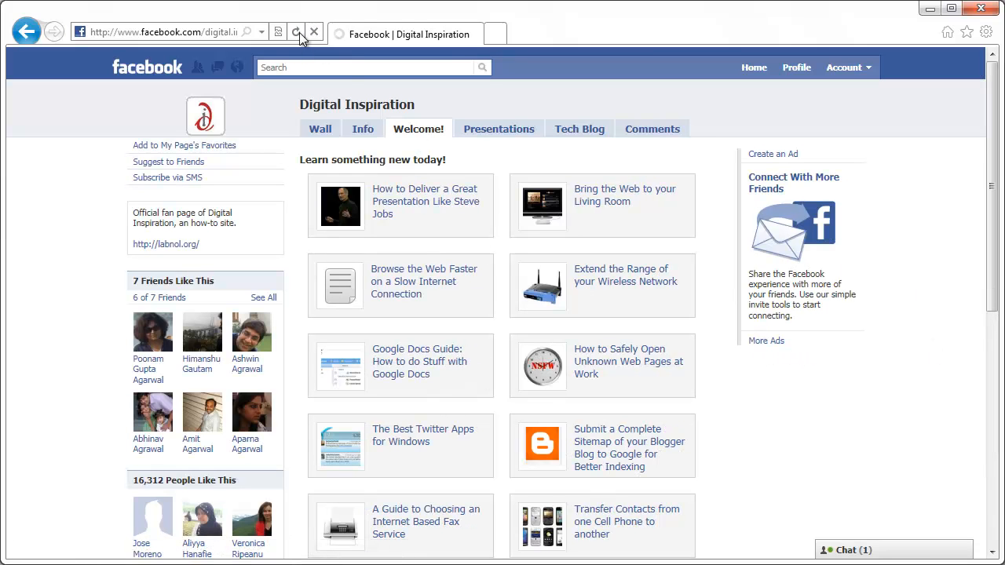
click(296, 31)
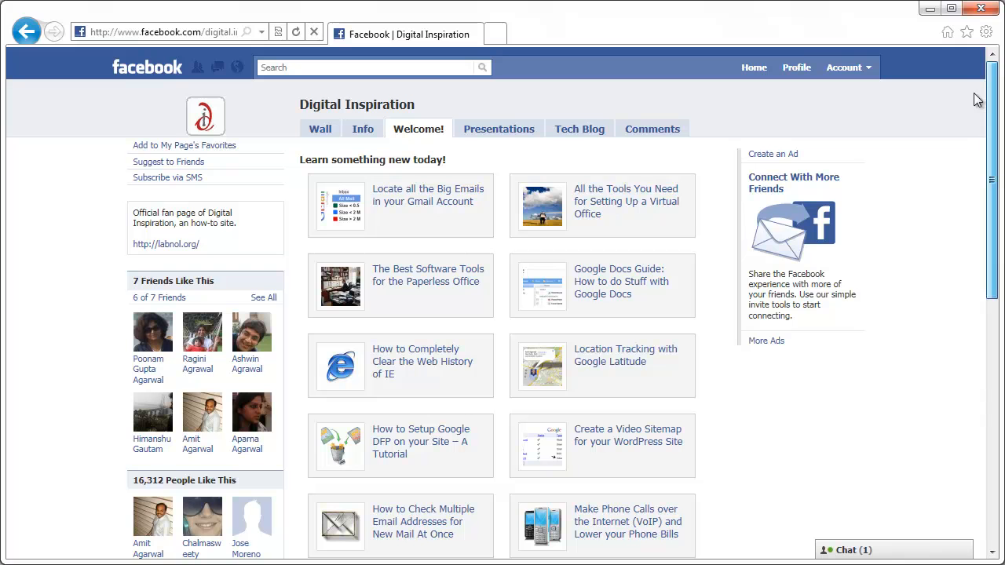
mouse_move(482, 224)
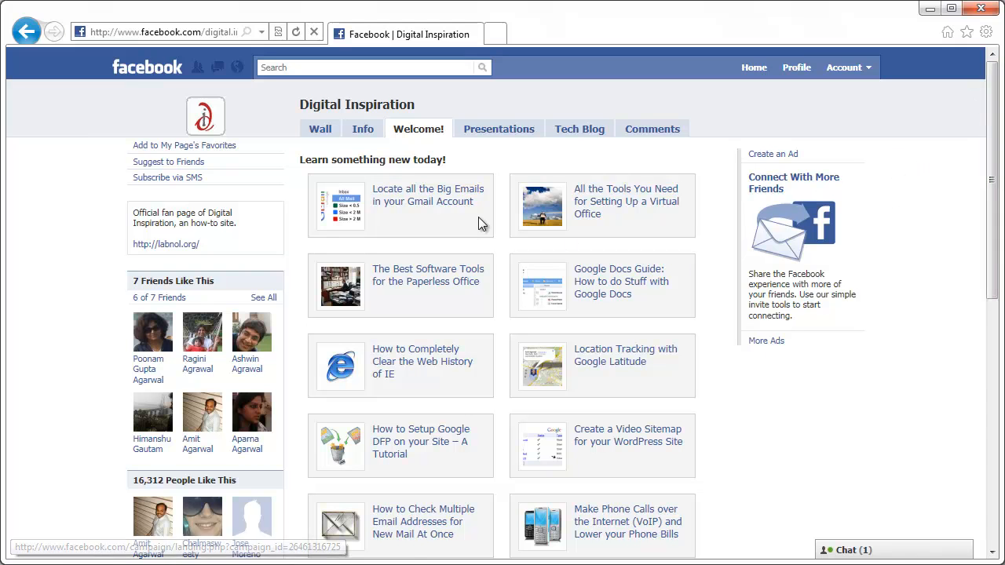
click(499, 128)
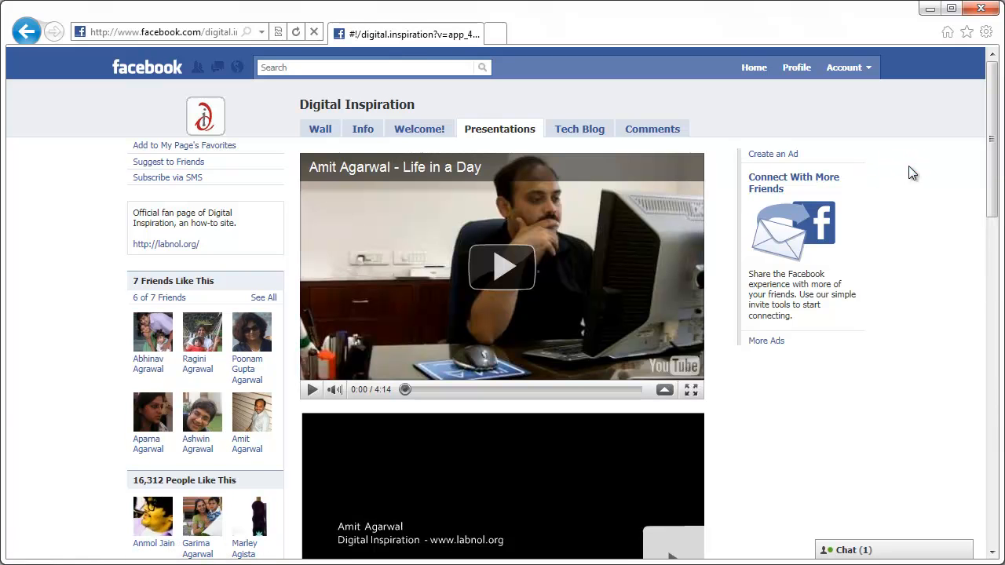
Step: Switch from the presentation videos to the Tech Blog feed of recent stories
scroll(down, 3)
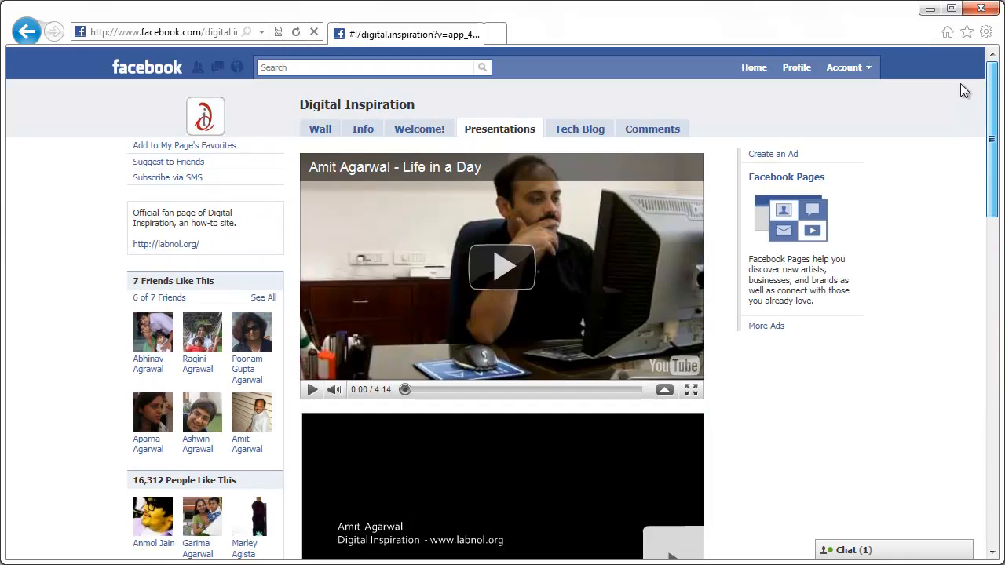
click(579, 129)
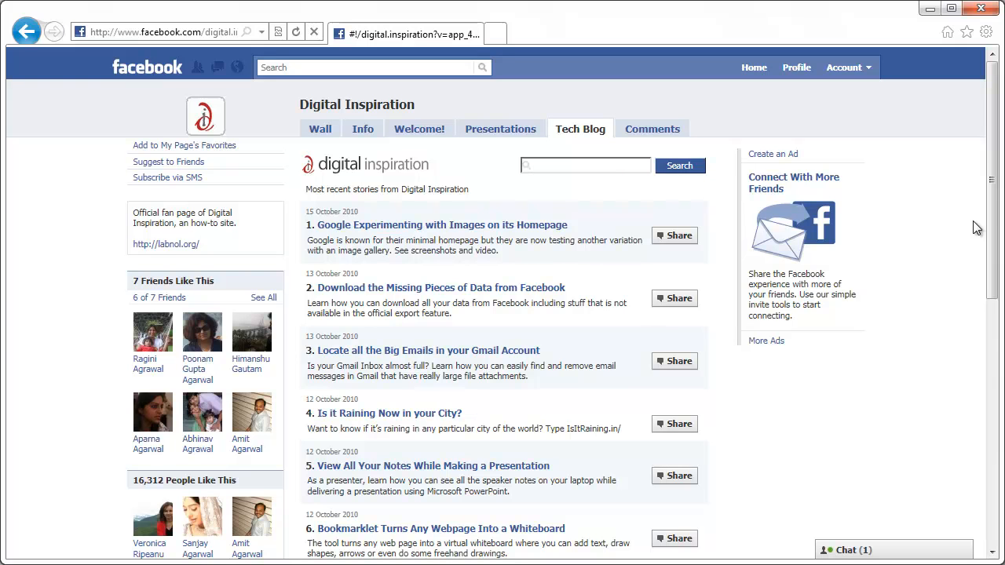
mouse_move(999, 191)
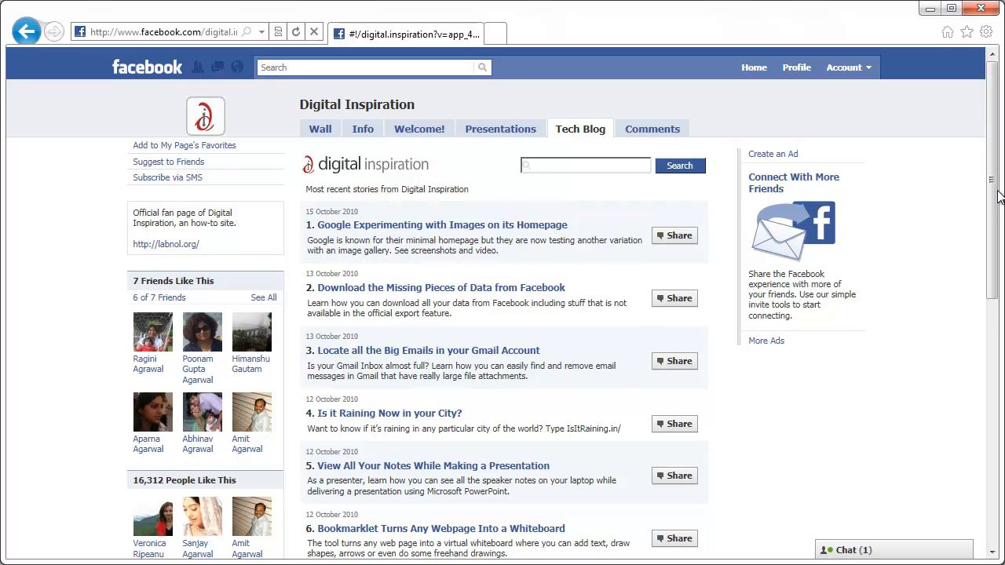
mouse_move(872, 226)
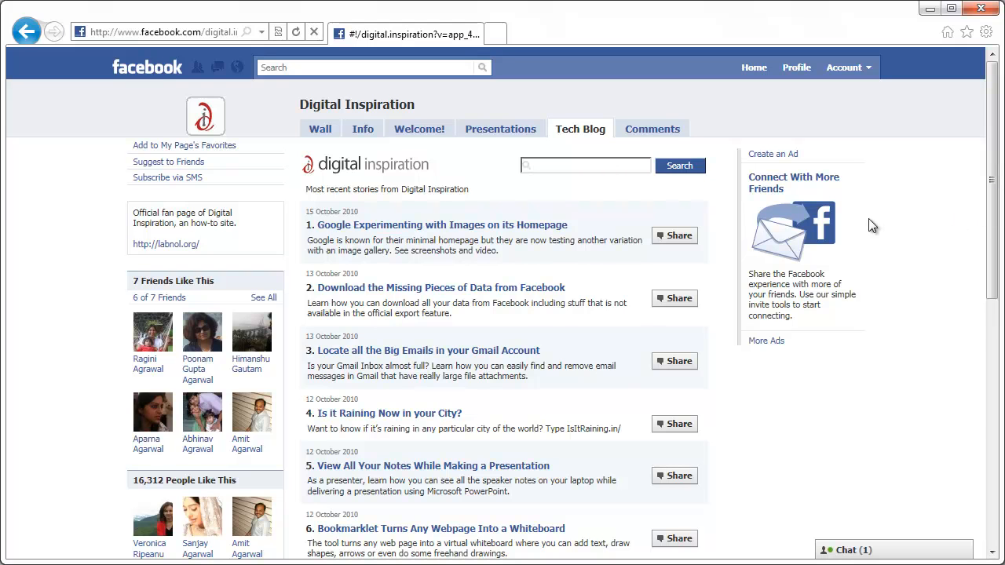
mouse_move(769, 345)
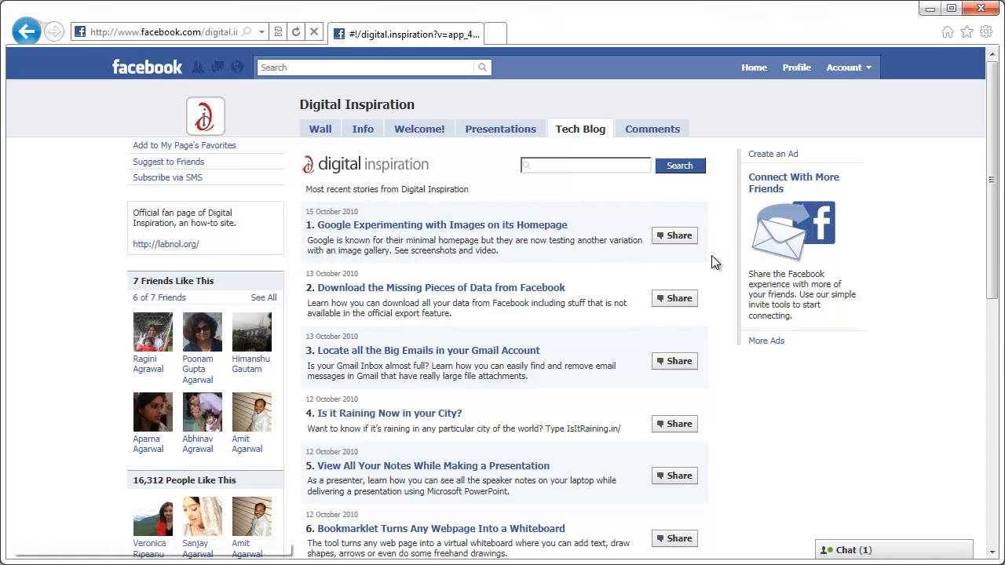
click(675, 235)
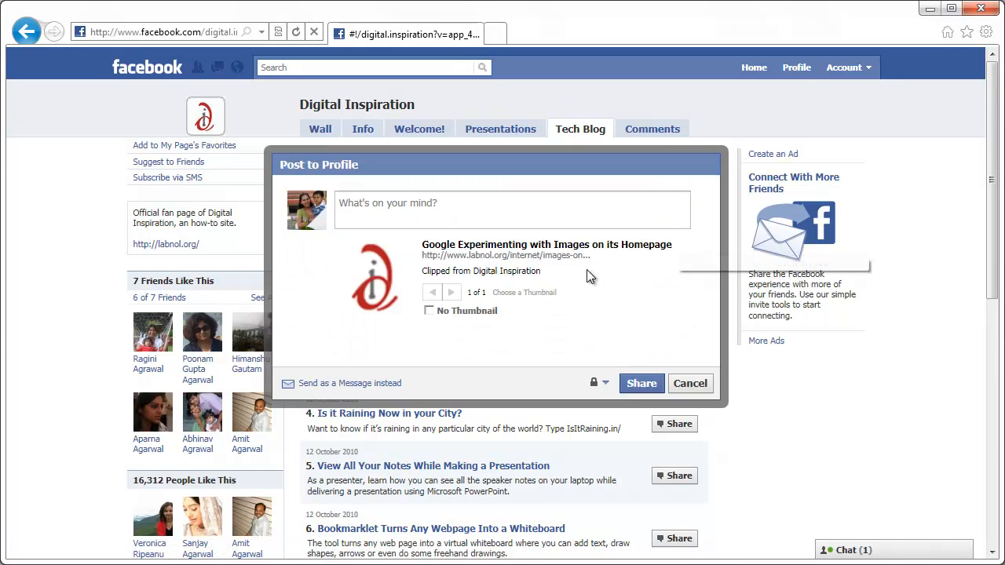
mouse_move(690, 385)
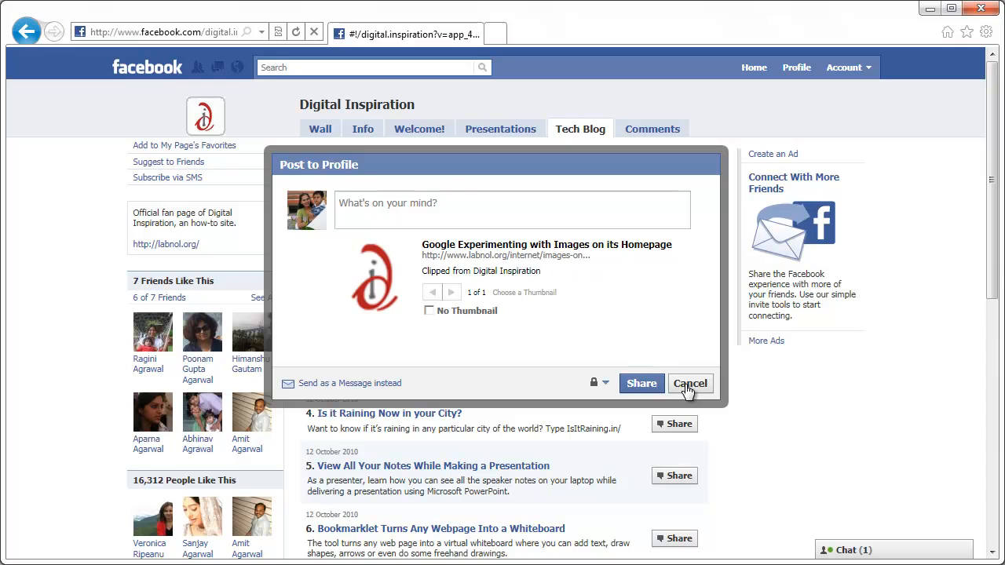
click(690, 383)
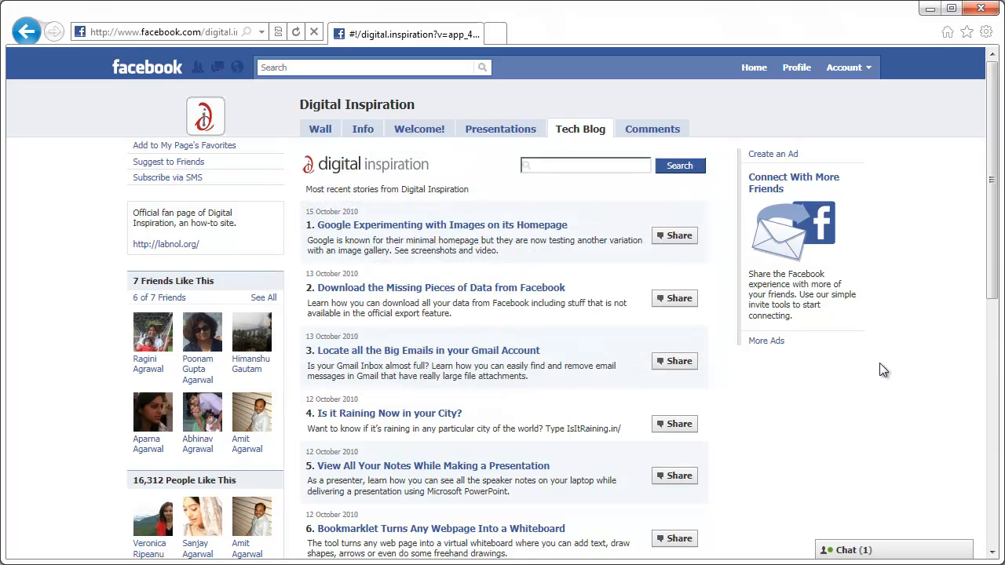
Step: Show the Comments tab and scroll through visitors' posted comments
click(652, 129)
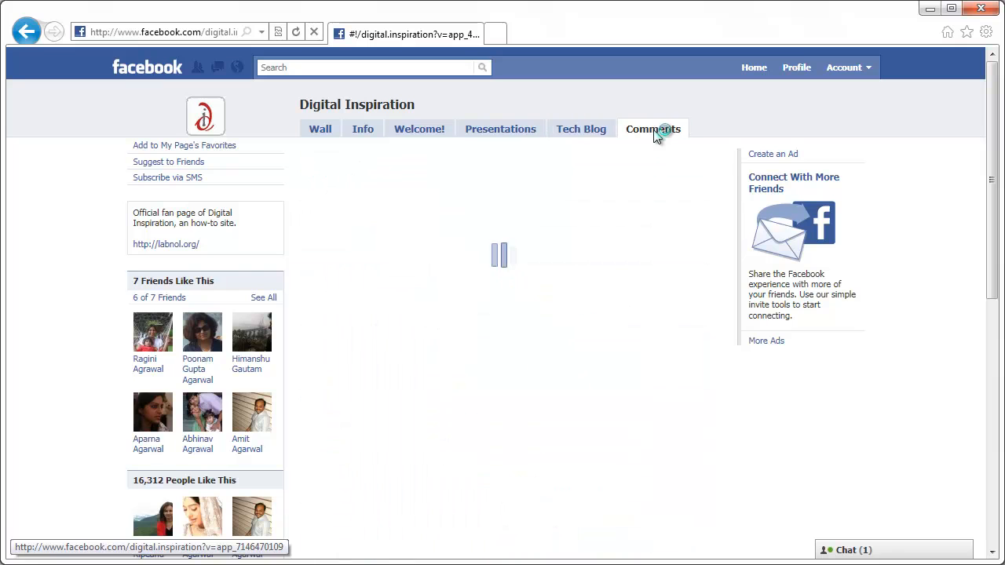
click(653, 128)
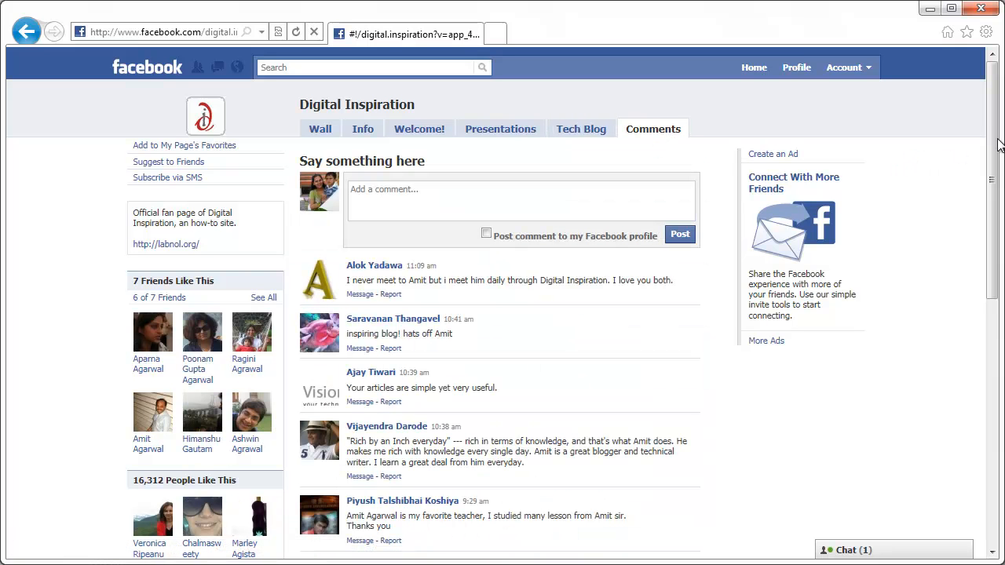
scroll(down, 3)
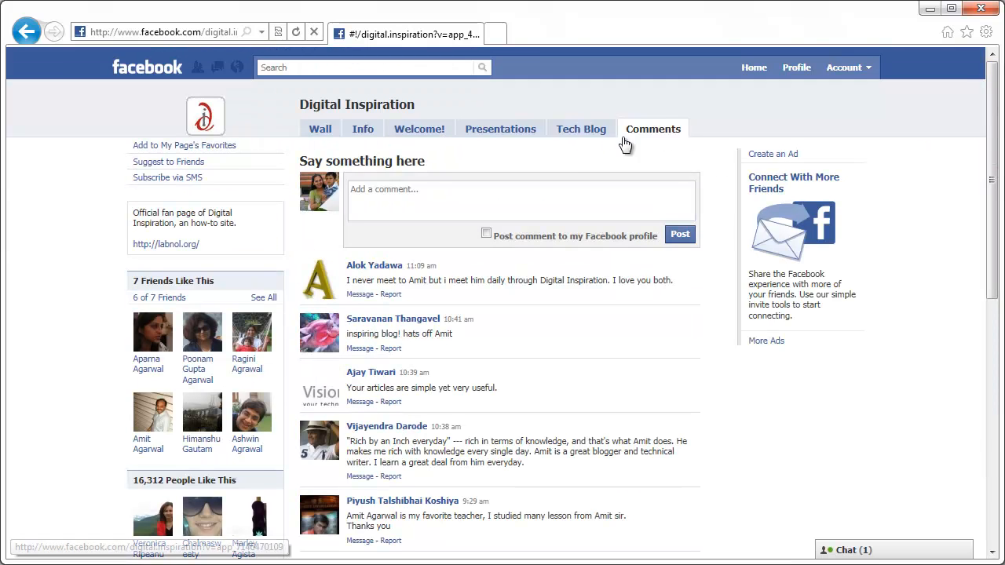
mouse_move(993, 172)
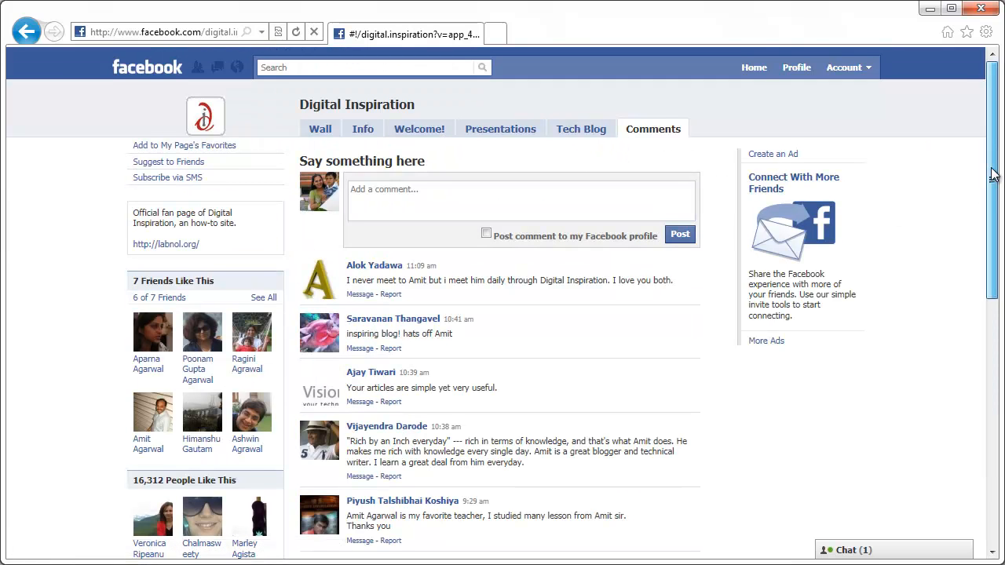
scroll(down, 3)
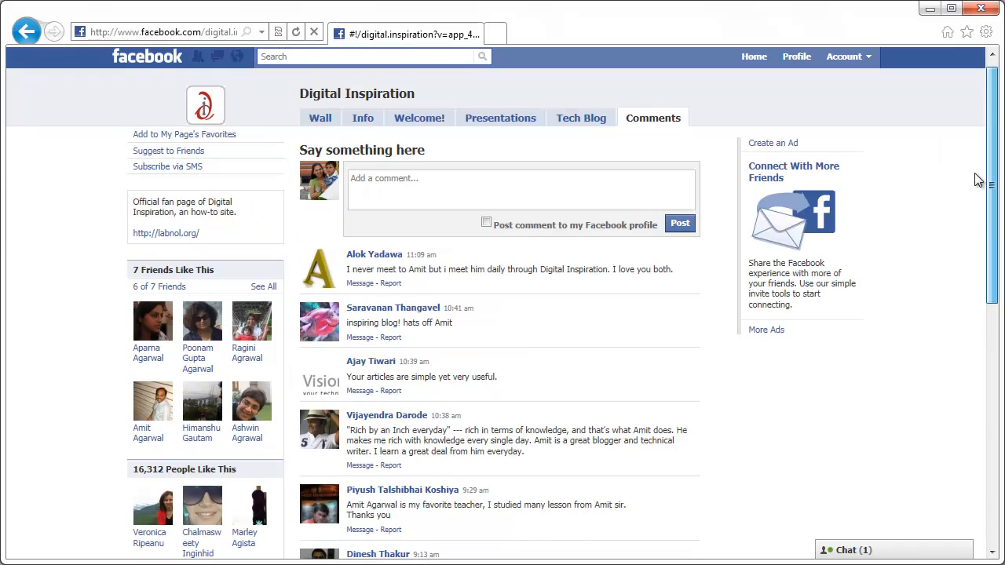